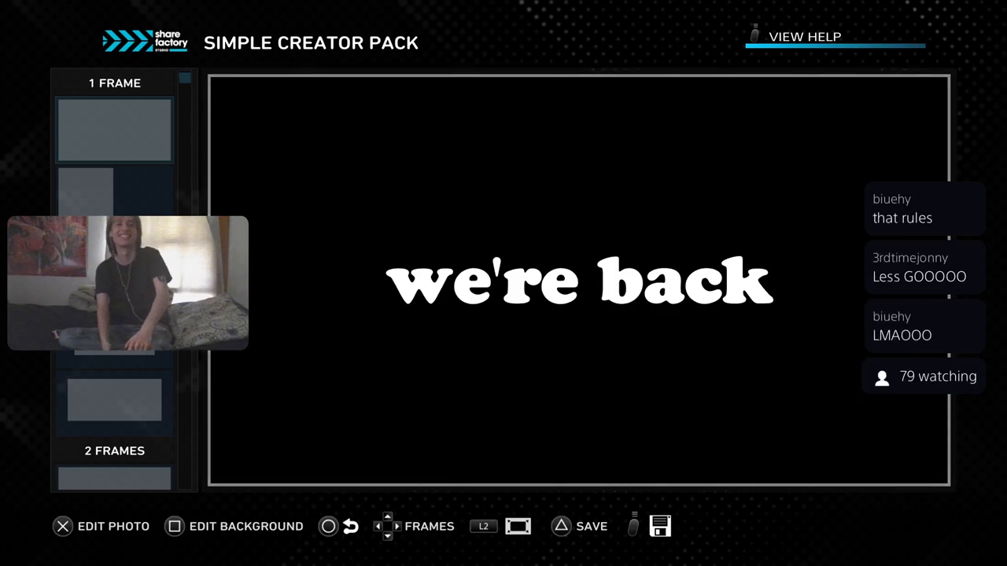
Set the background gradient's first colour to vivid yellow: hue about 54, saturation 100, higher brightness
{"action": "left_click", "coordinate": [245, 526]}
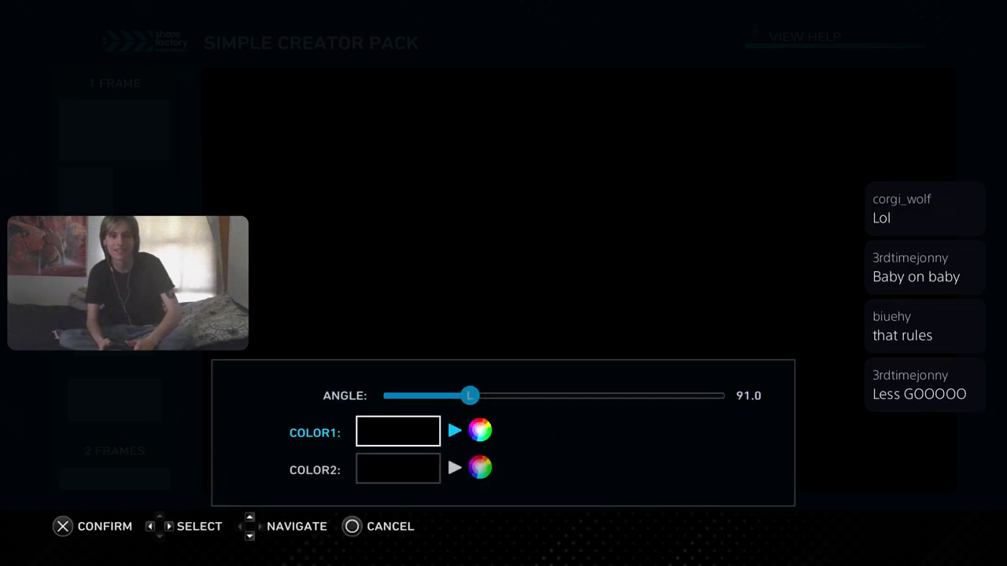
{"action": "left_click", "coordinate": [480, 431]}
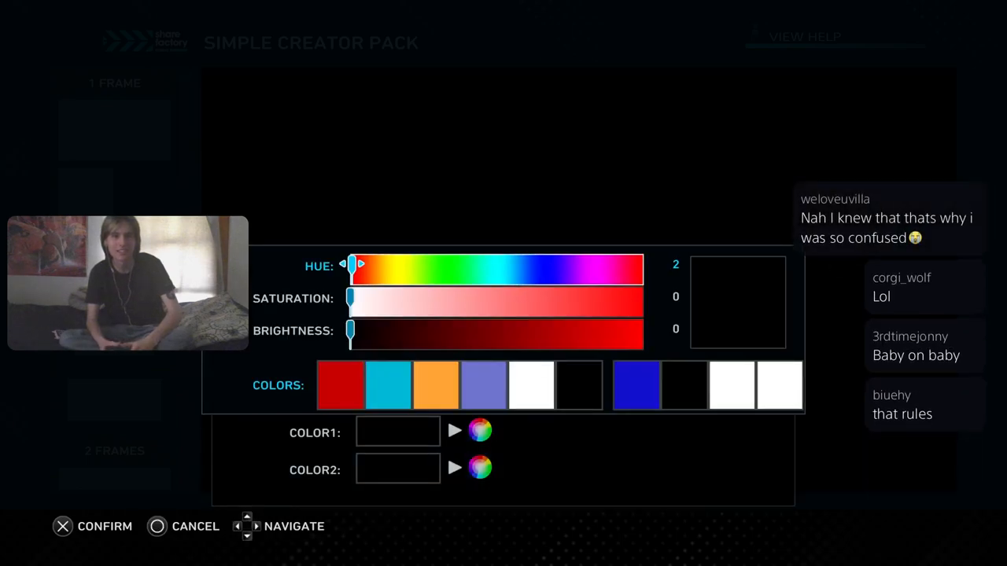
{"action": "left_click_drag", "start_coordinate": [354, 265], "coordinate": [409, 265]}
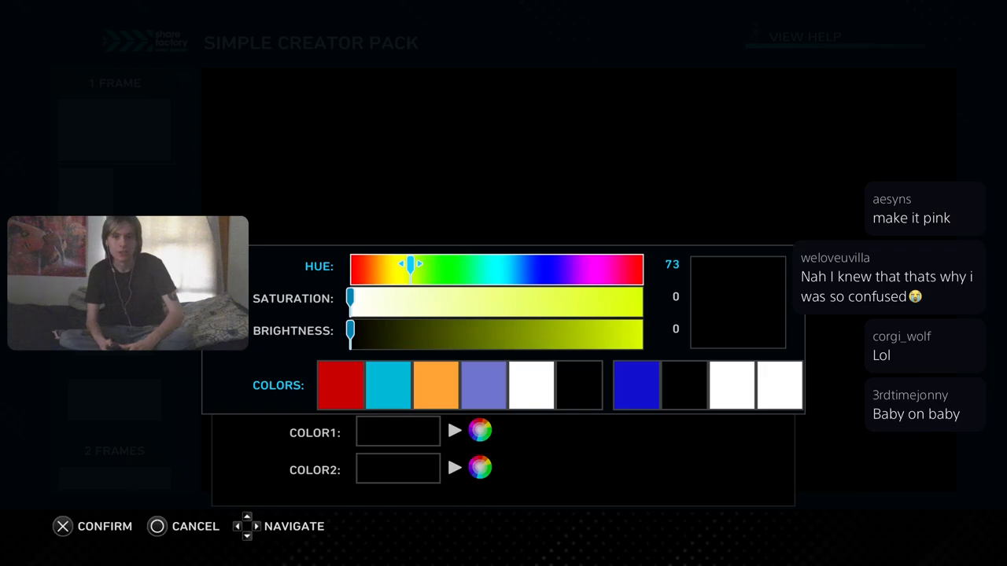
{"action": "left_click_drag", "start_coordinate": [350, 297], "coordinate": [551, 298]}
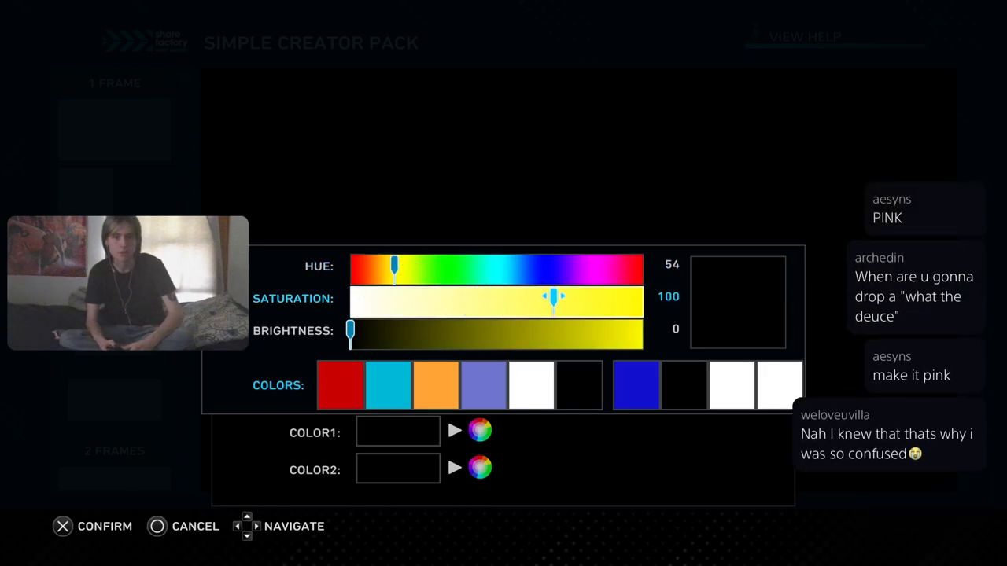
{"action": "left_click_drag", "start_coordinate": [350, 331], "coordinate": [543, 331]}
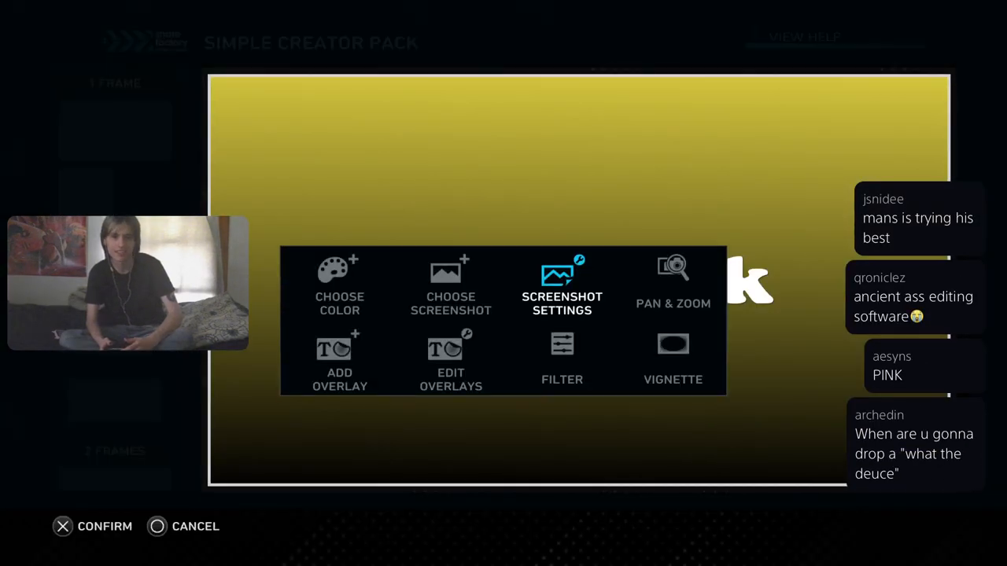
Set the second gradient colour to a soft red: hue 0, saturation about 69, brightness about 84
{"action": "left_click", "coordinate": [339, 283]}
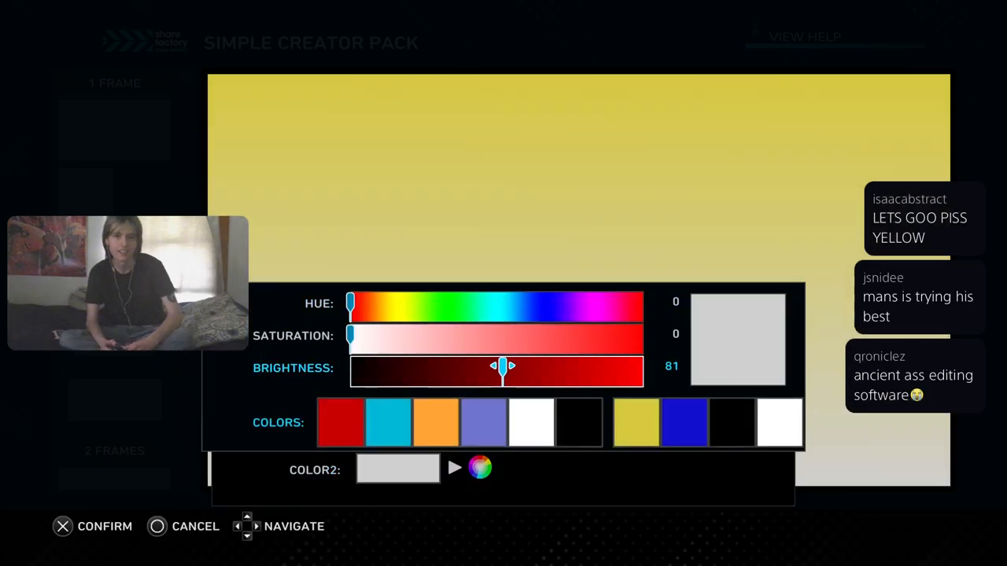
{"action": "left_click_drag", "start_coordinate": [350, 336], "coordinate": [553, 336]}
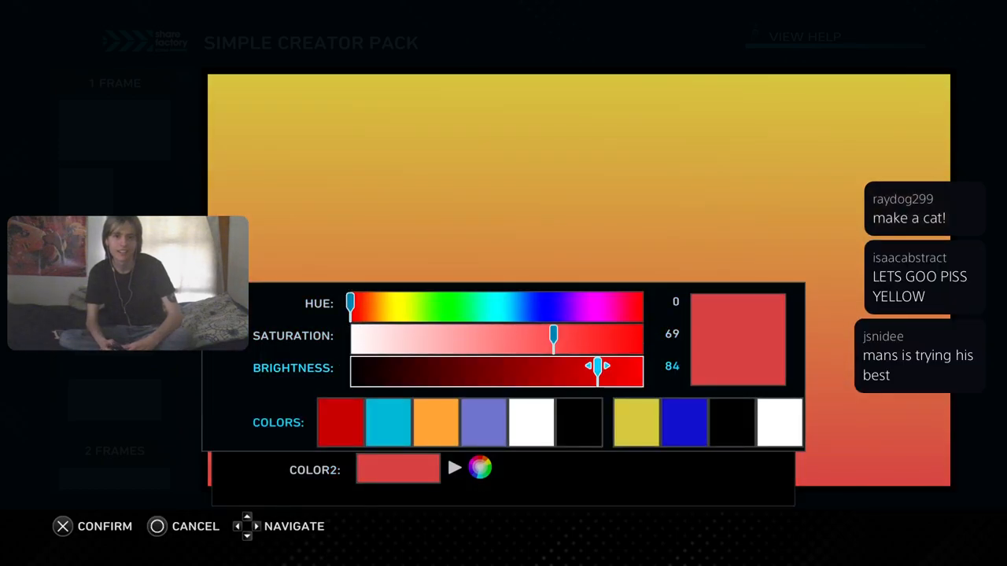